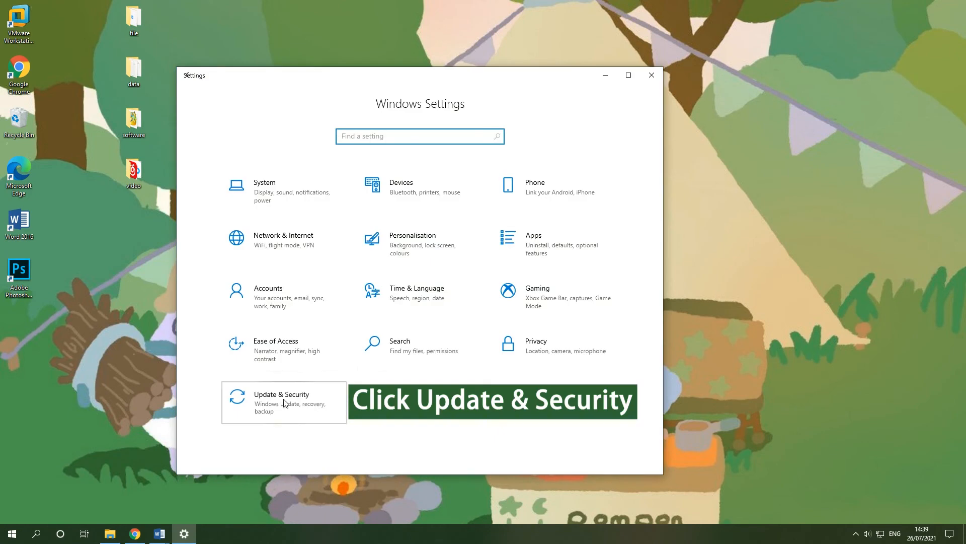
# - Check for Windows updates in Update & Security; the PC reports up to date
pyautogui.click(281, 402)
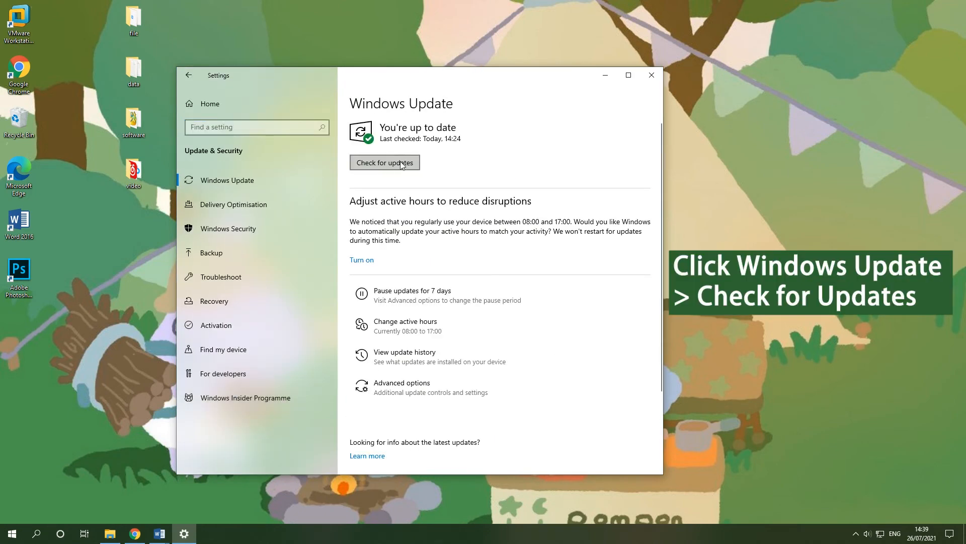
pyautogui.click(383, 162)
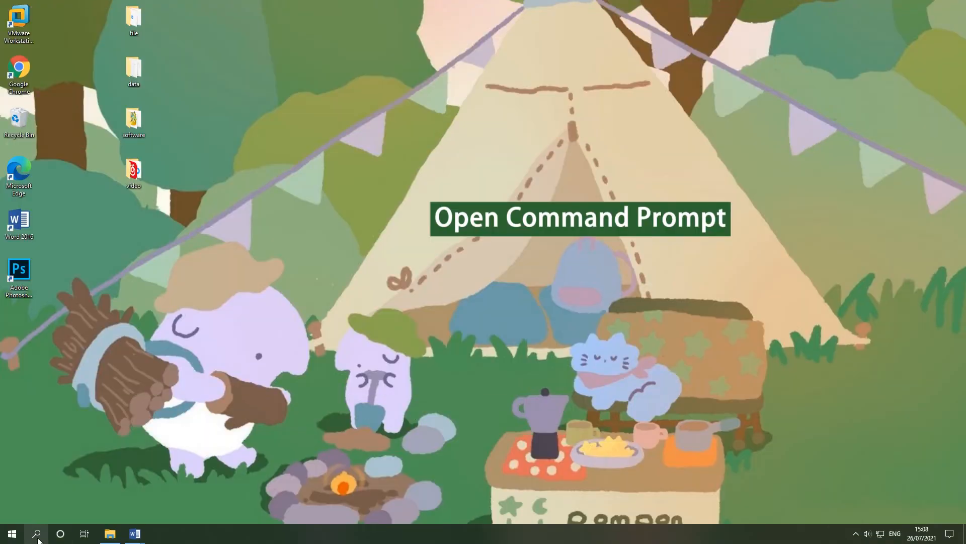
# - Find Command Prompt via taskbar search and run it as administrator
pyautogui.click(36, 534)
pyautogui.write('command prompt')
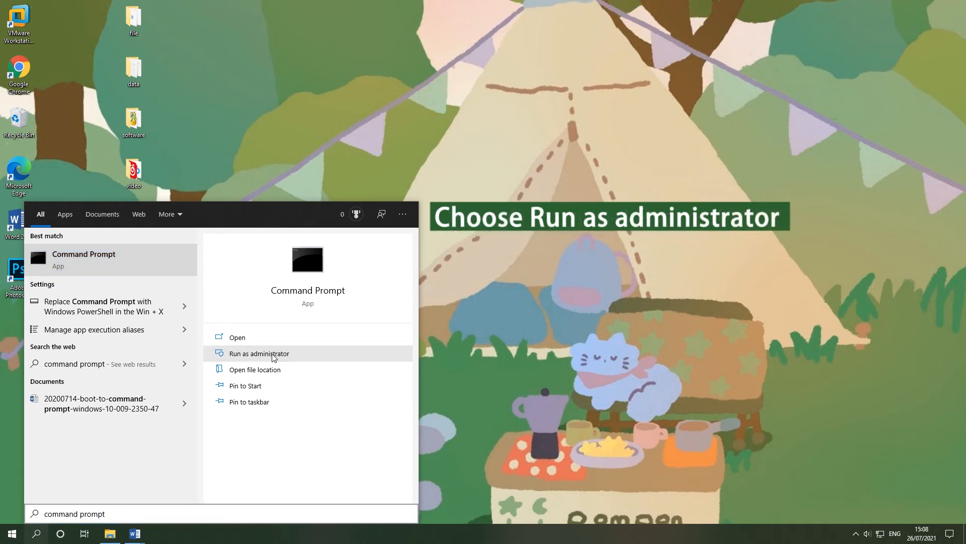
pyautogui.click(259, 353)
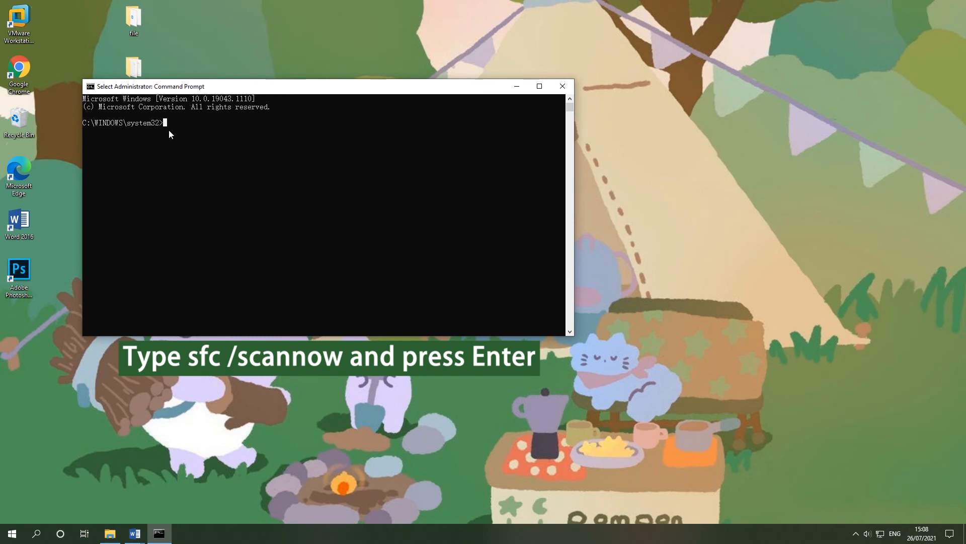
# - Run sfc /scannow to repair corrupt system files, then close Command Prompt
pyautogui.write('sfc /sc')
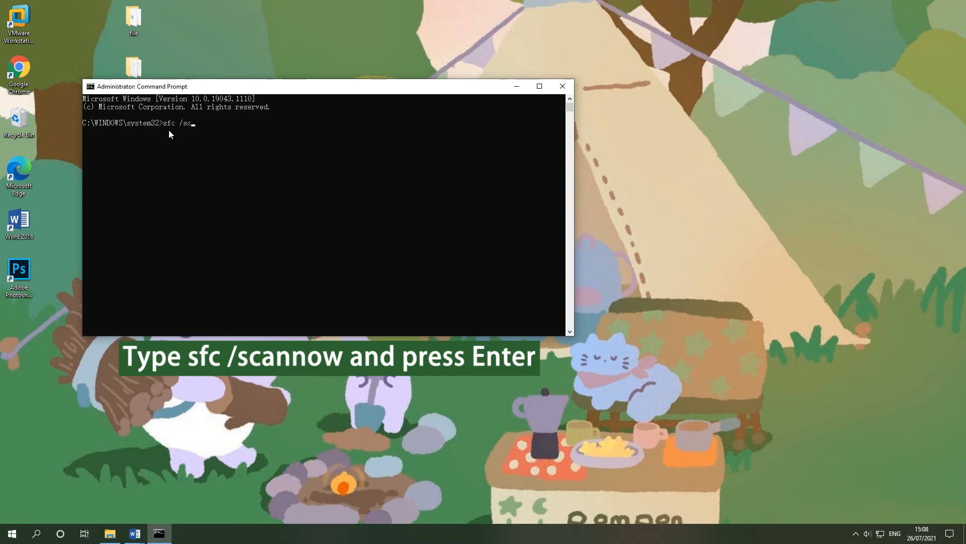
pyautogui.write('annow')
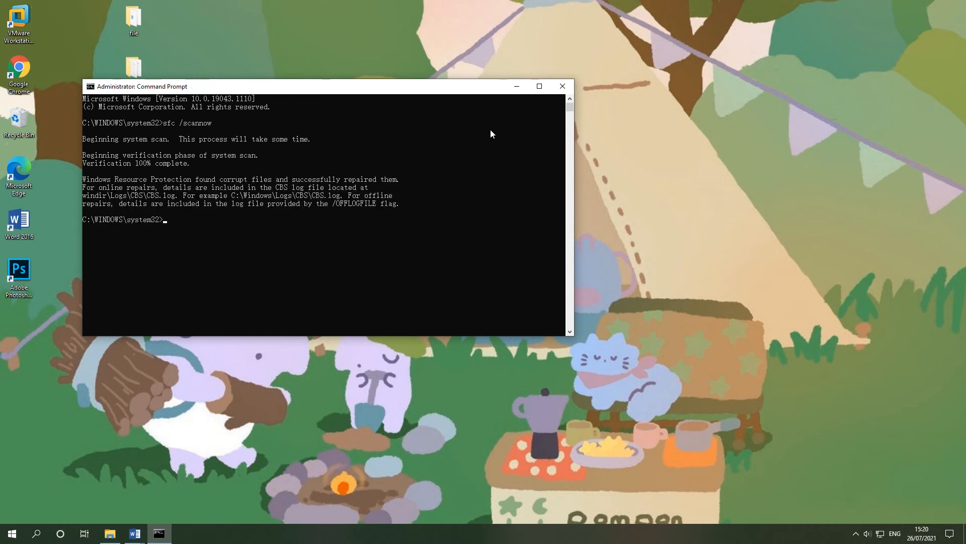
pyautogui.click(561, 86)
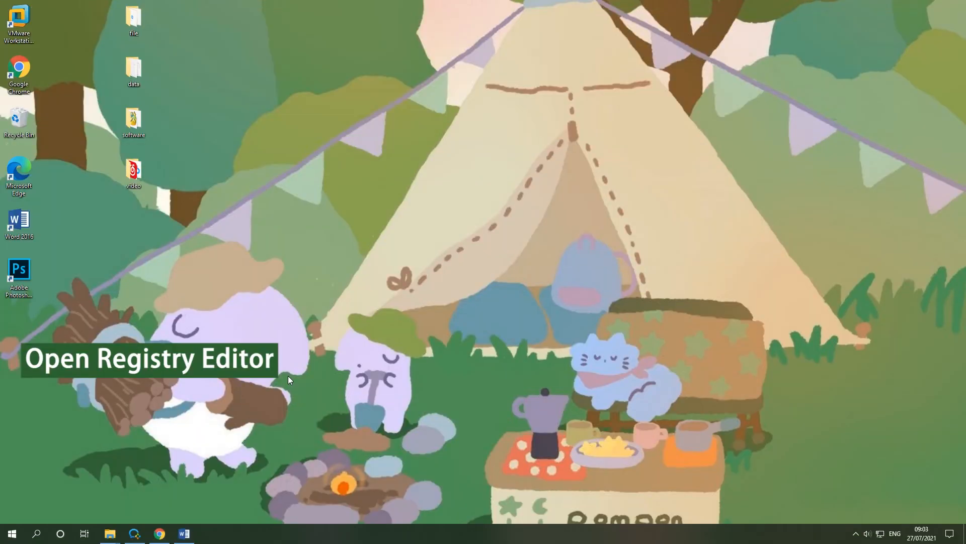
# - Launch Registry Editor with regedit from the Run dialog
pyautogui.write('regedit')
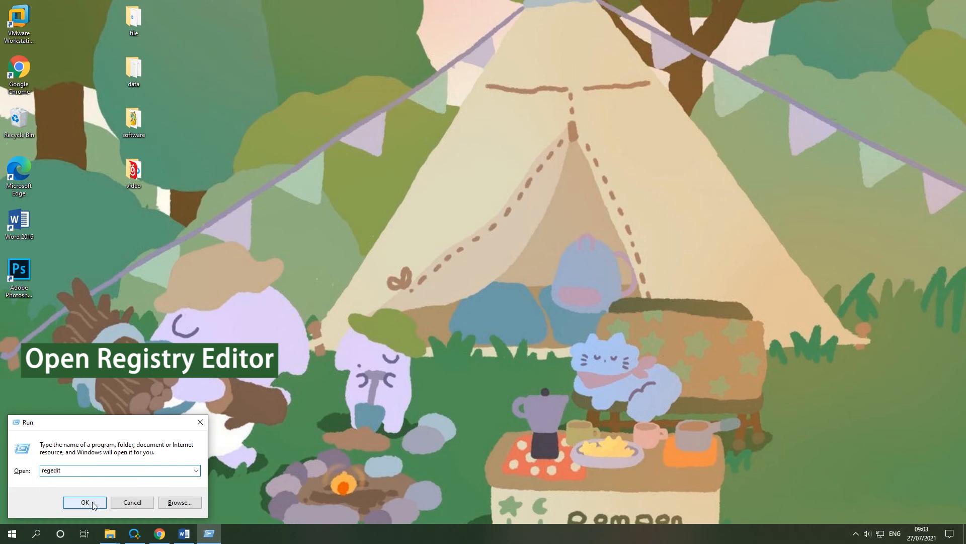
pyautogui.click(85, 501)
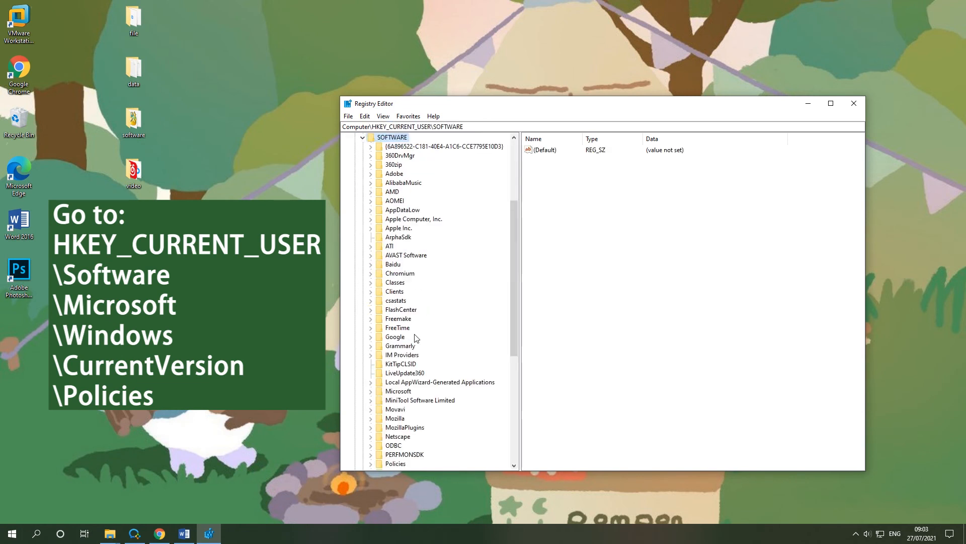
# - Navigate to HKEY_CURRENT_USER\Software\Microsoft\Windows\CurrentVersion\Policies in the registry tree
pyautogui.click(399, 281)
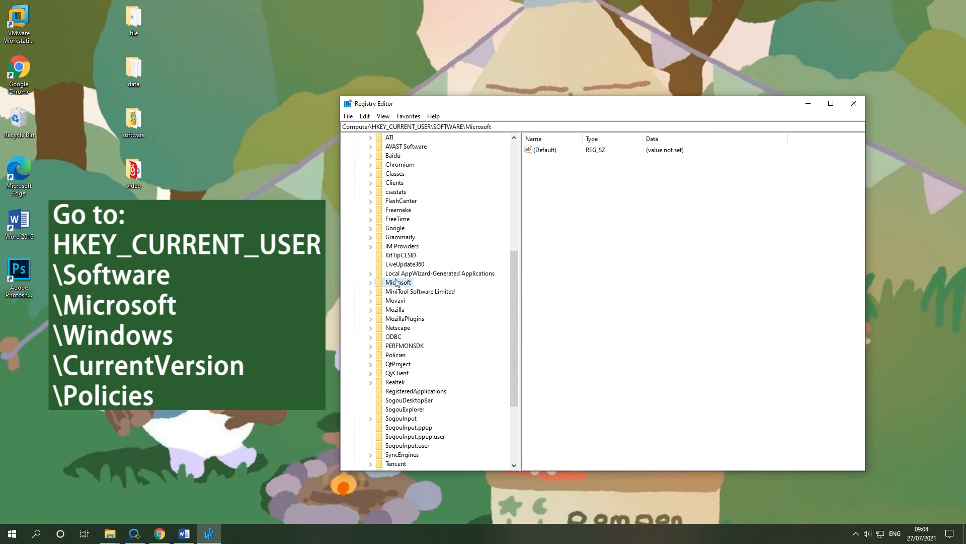
pyautogui.click(371, 137)
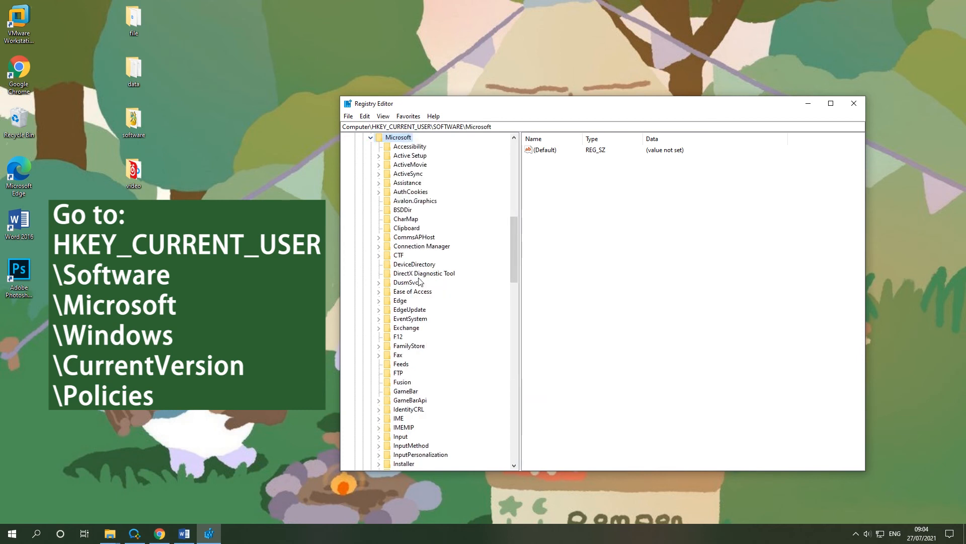
pyautogui.scroll(-3)
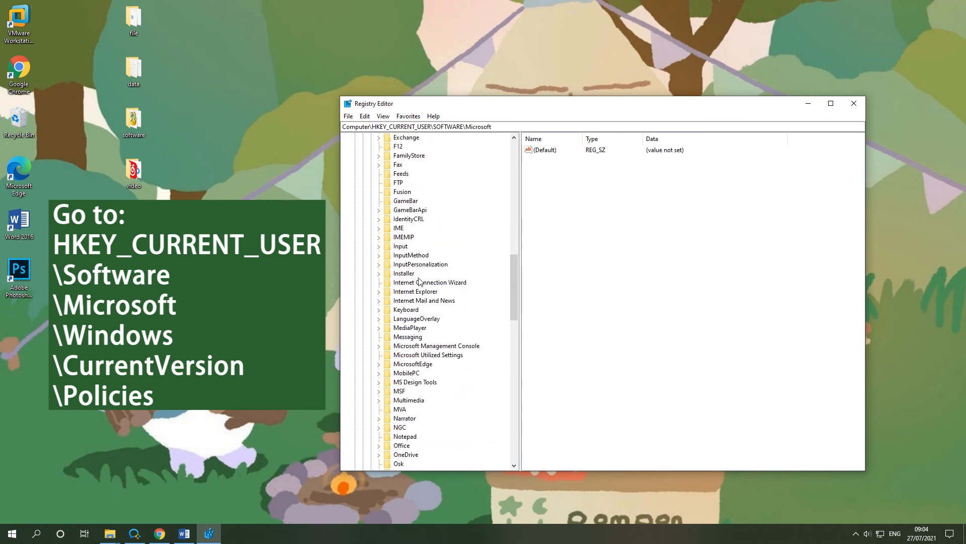
pyautogui.scroll(-3)
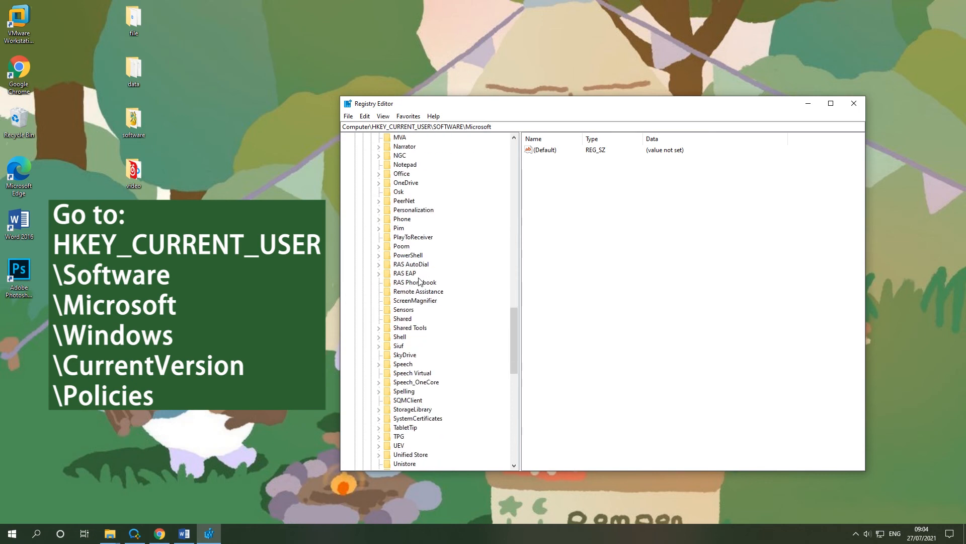
pyautogui.click(405, 427)
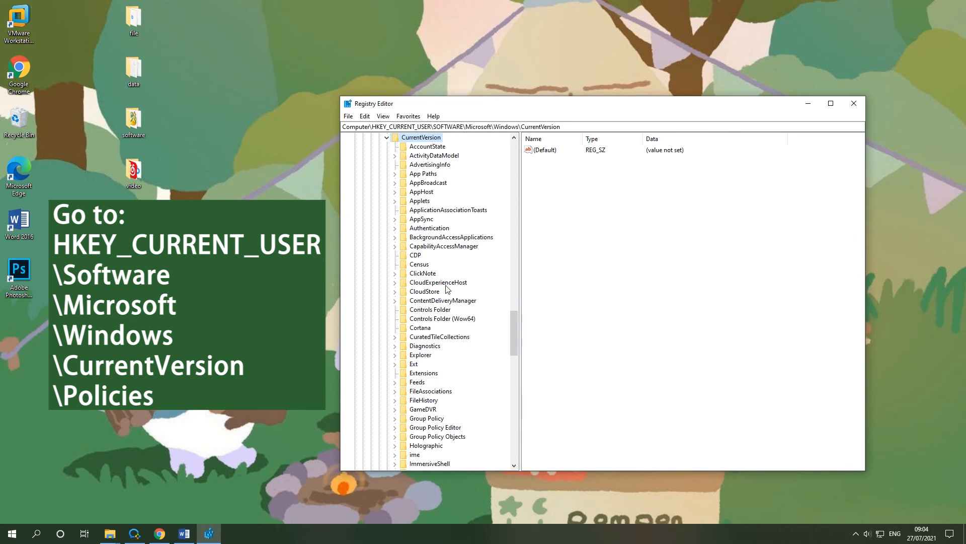
pyautogui.scroll(-3)
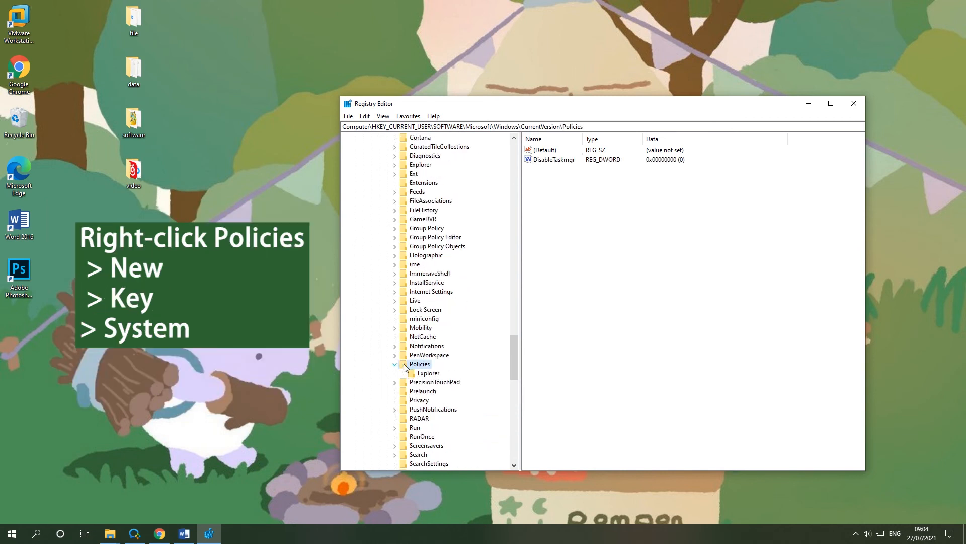
# - Create a new registry key named System under Policies
pyautogui.rightClick(419, 363)
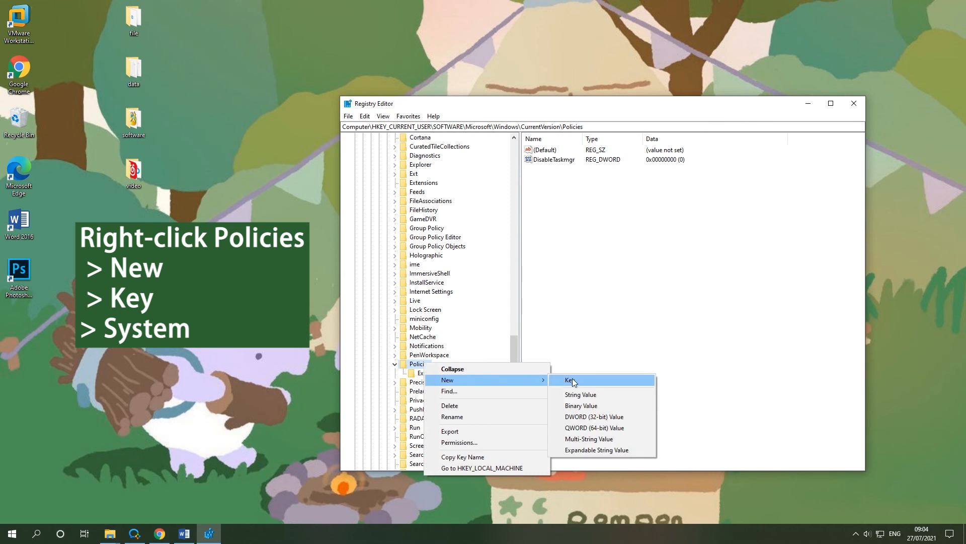
pyautogui.click(570, 379)
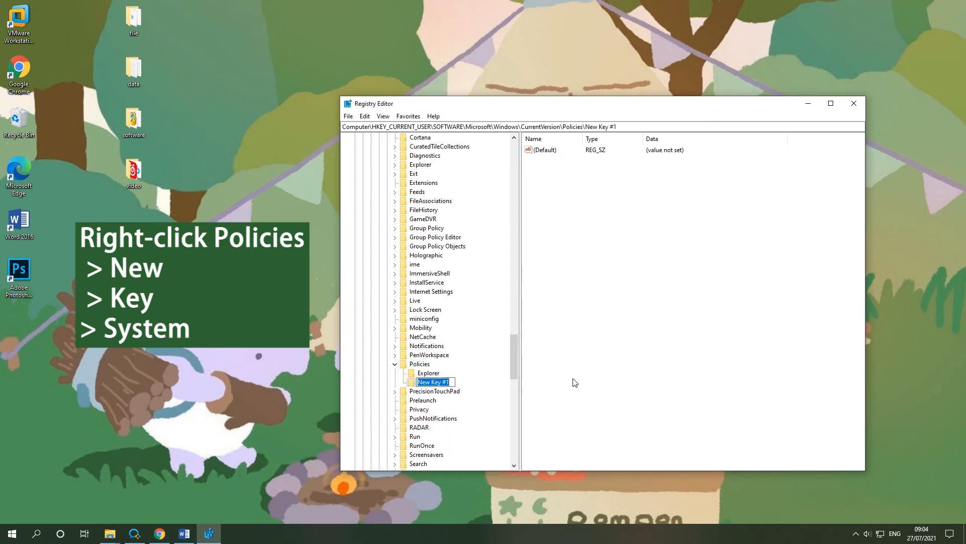
pyautogui.write('System')
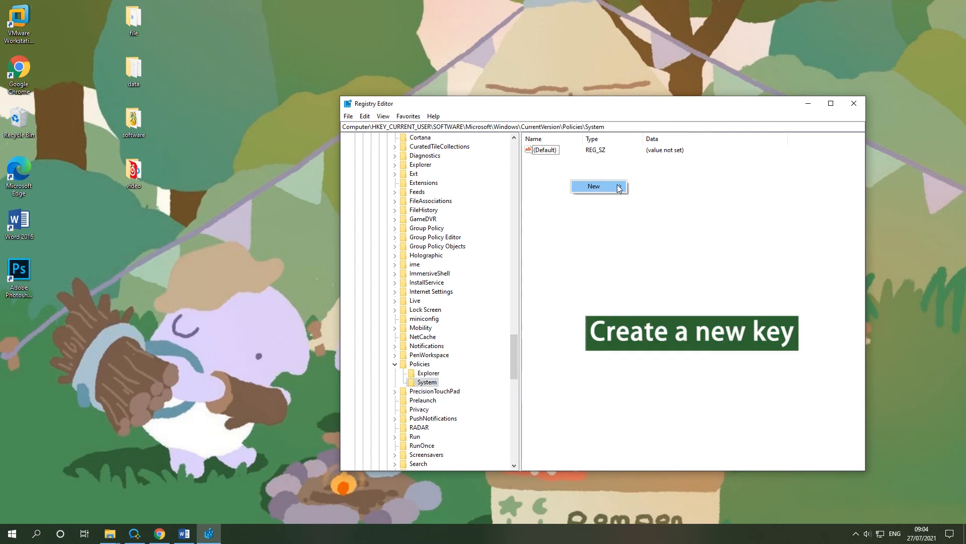
# - Add a DWORD value DisableTaskmgr with data 0 in the System key
pyautogui.click(666, 223)
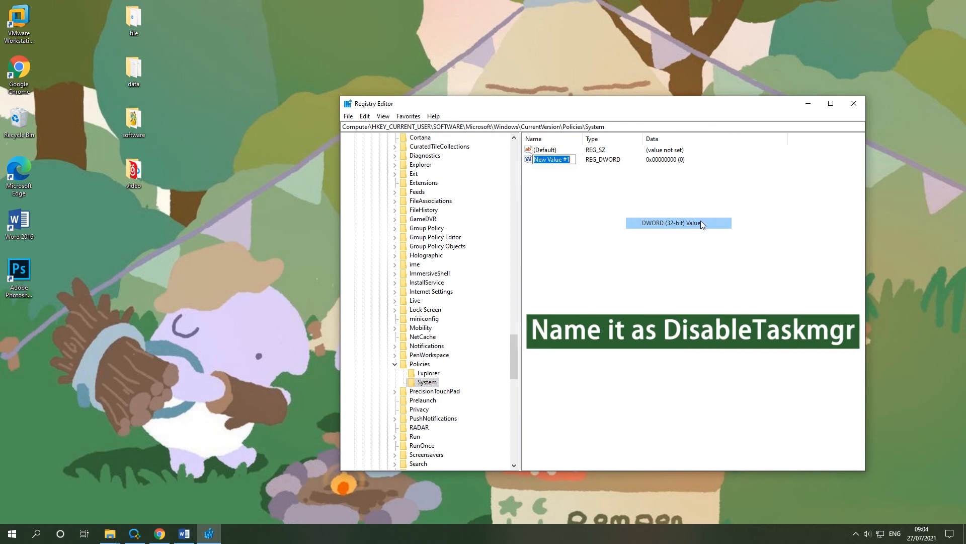
pyautogui.write('D')
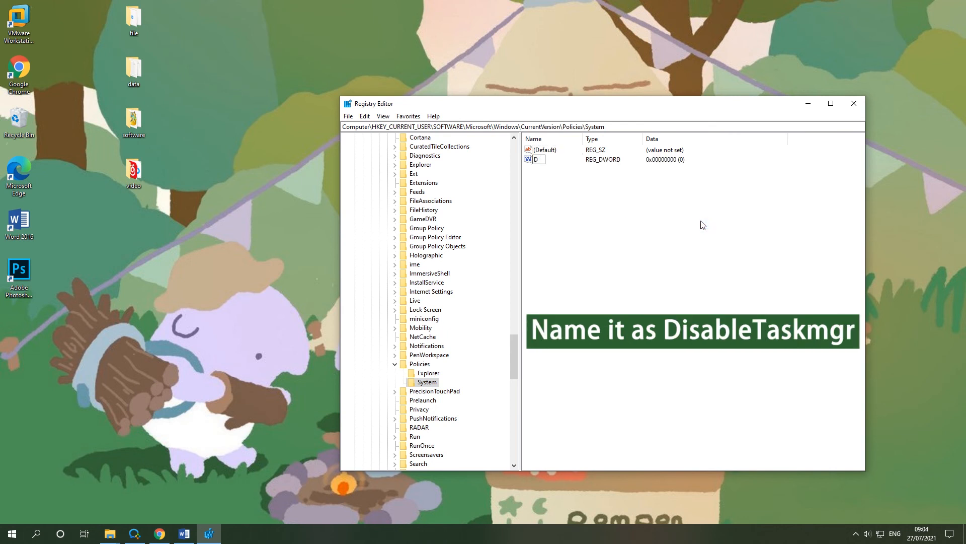
pyautogui.write('DisableTaskmgr')
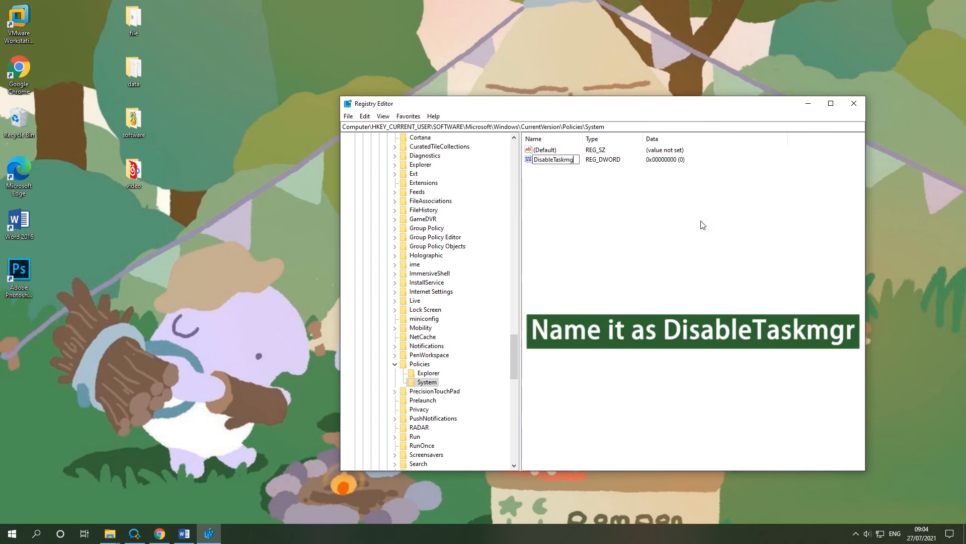
pyautogui.doubleClick(555, 159)
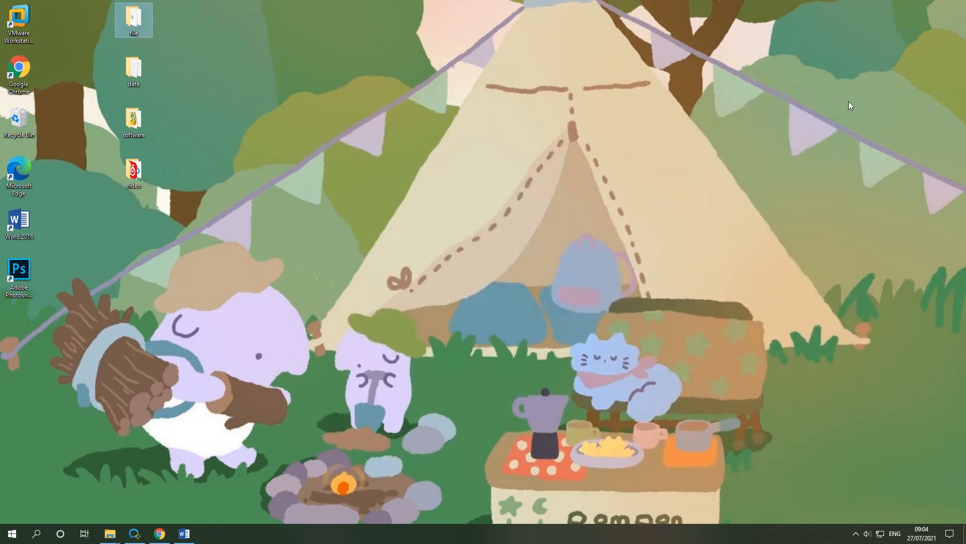
# - Launch Local Group Policy Editor via gpedit.msc from Run
pyautogui.click(36, 534)
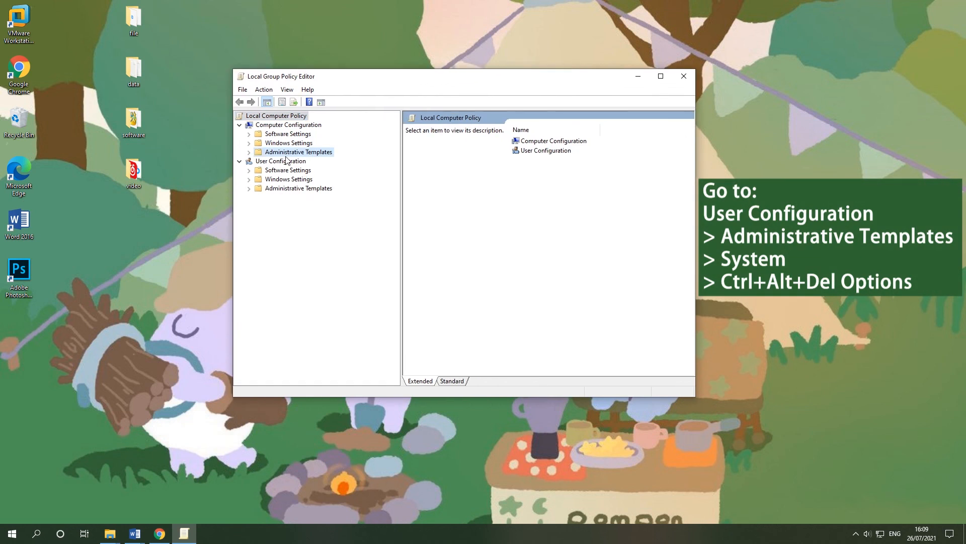
# - Expand User Configuration > Administrative Templates > System and select Ctrl+Alt+Del Options
pyautogui.click(281, 161)
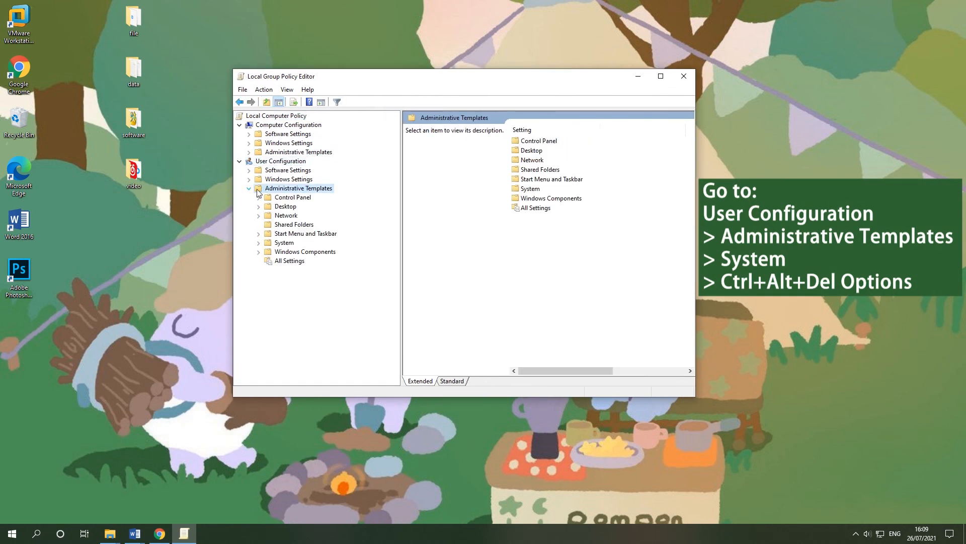
pyautogui.click(259, 243)
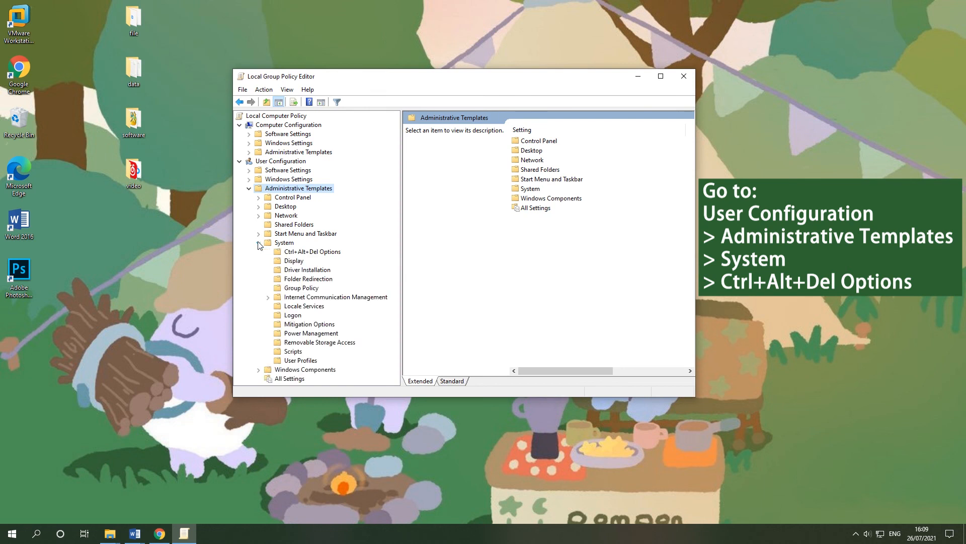
pyautogui.click(284, 242)
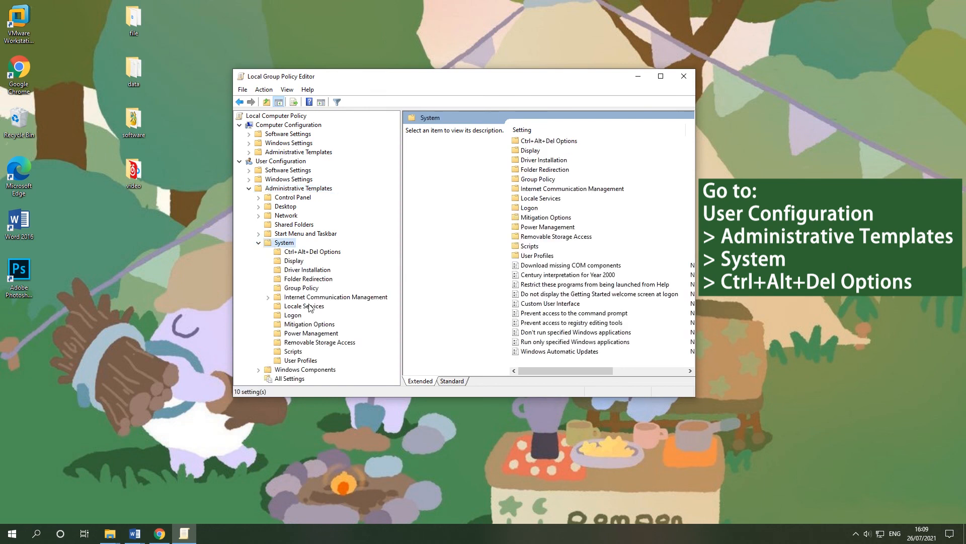
pyautogui.click(312, 251)
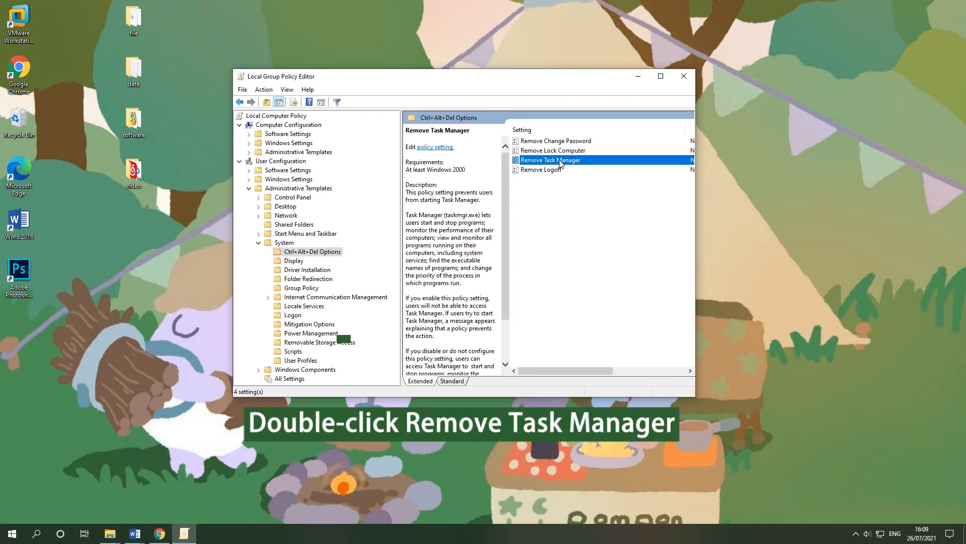
# - Set the Remove Task Manager policy to Disabled and apply it
pyautogui.doubleClick(551, 160)
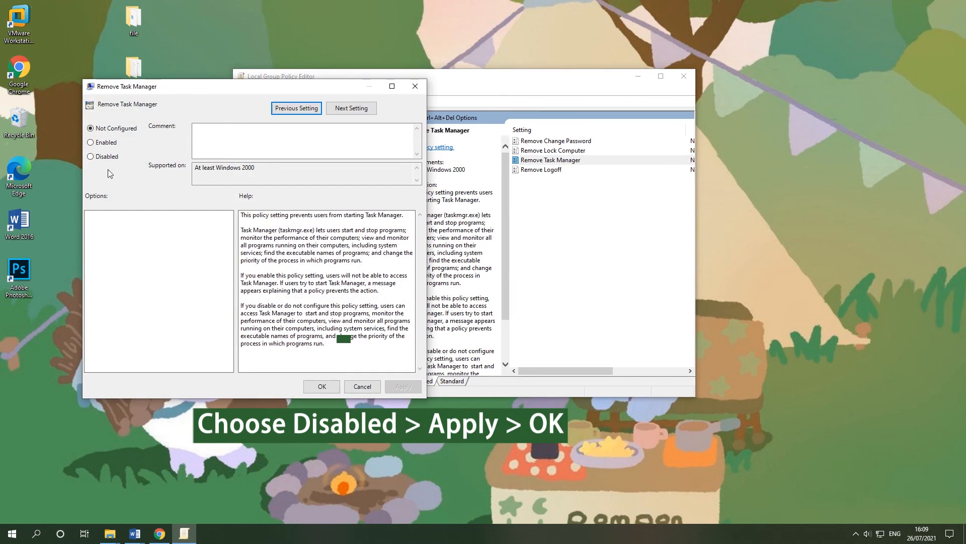
pyautogui.click(91, 156)
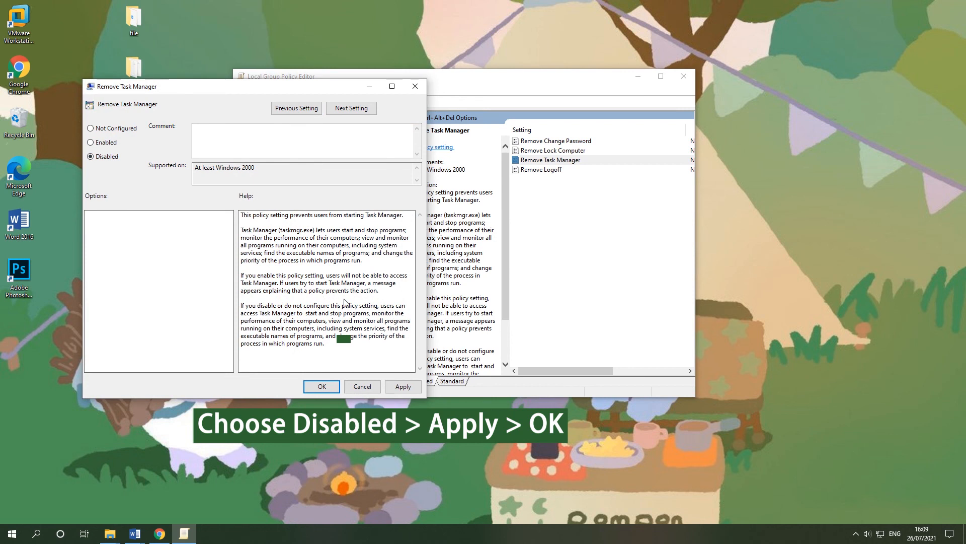
pyautogui.click(401, 387)
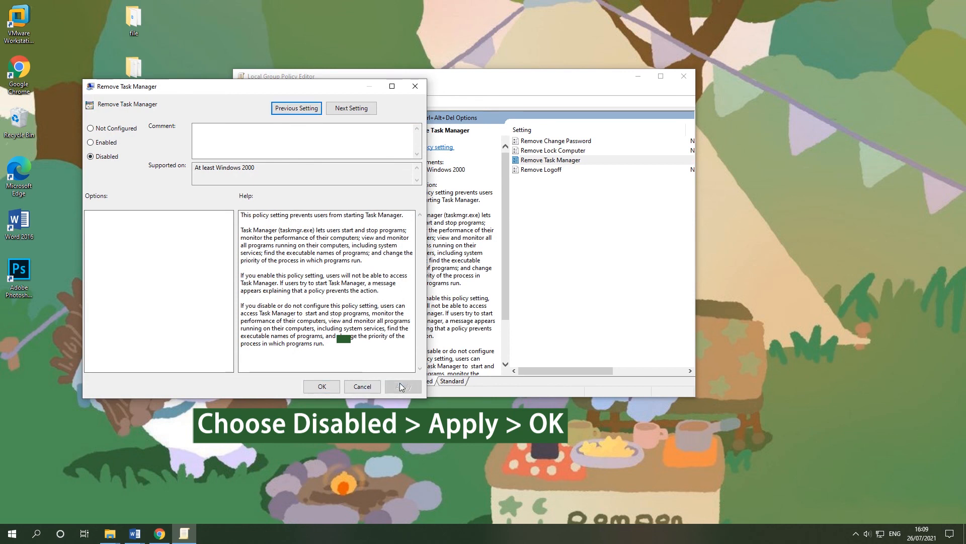